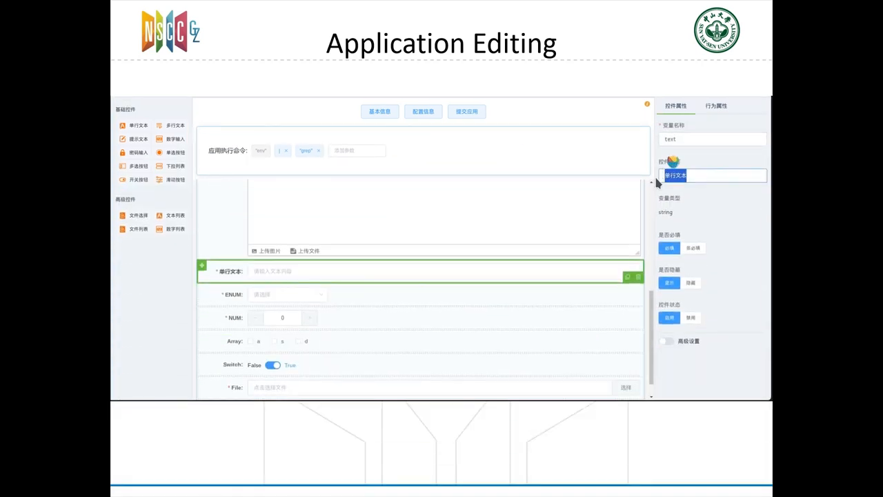
- Label the single-line string input 'STR' in the Control Label field
text(STR)
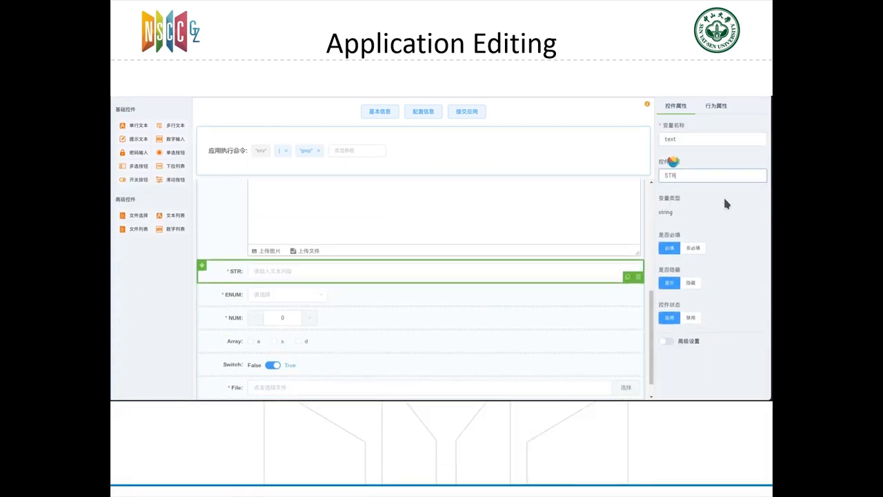
click(716, 106)
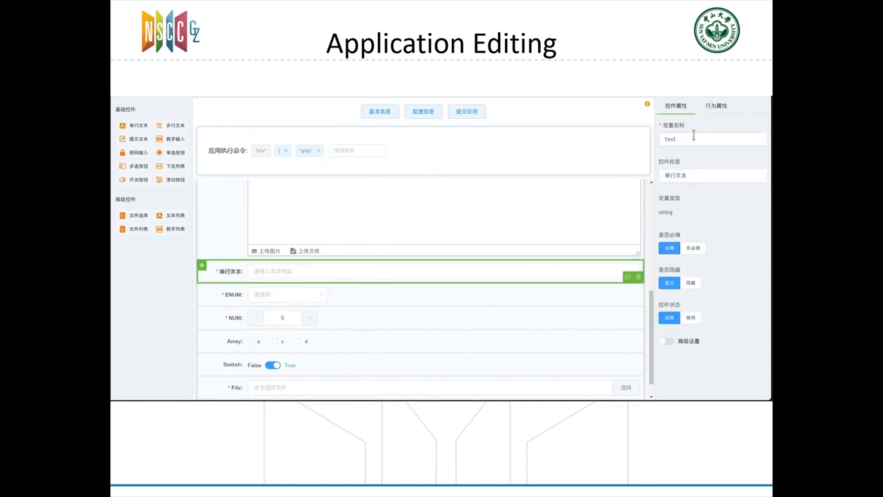
text(ST)
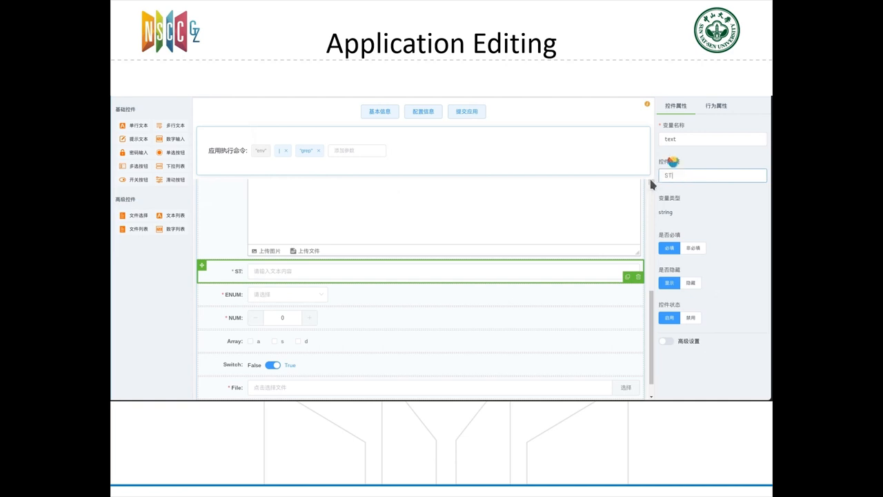
click(715, 106)
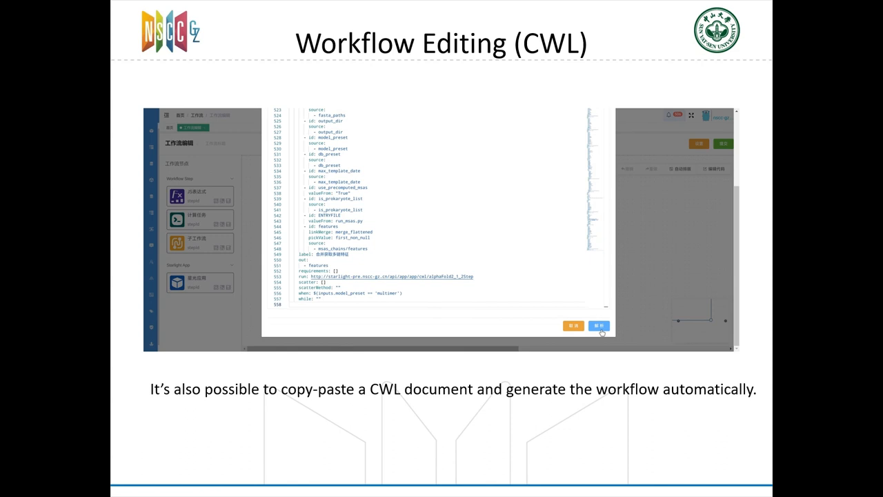
- Parse the pasted CWL document into a workflow graph with connected steps and a sub-workflow
click(599, 325)
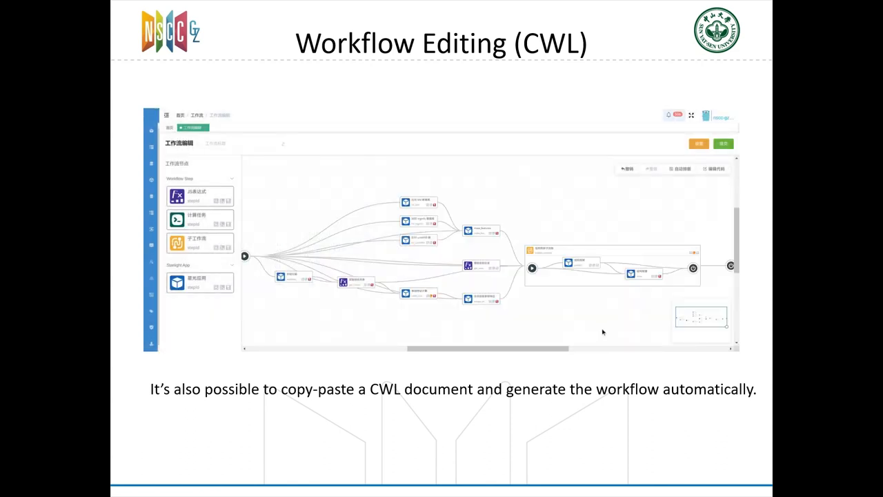